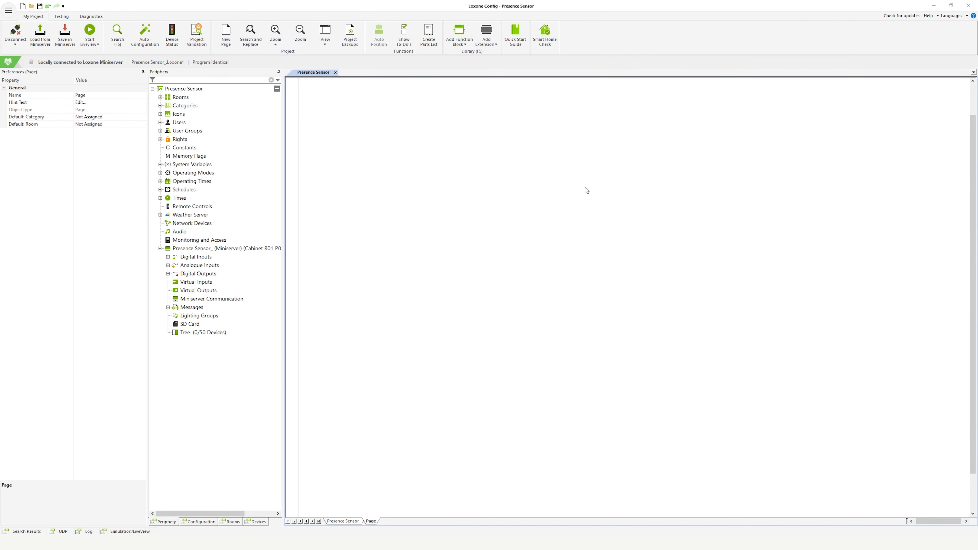
# Step: Select the Tree extension under the Miniserver in the Periphery tree
pyautogui.click(203, 331)
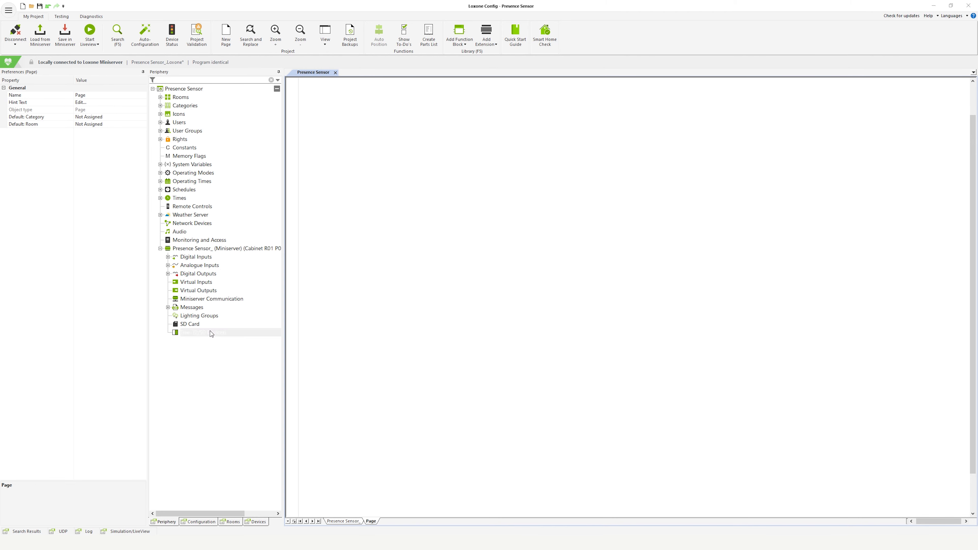
# Step: Run a Tree device search and add the found Presence Sensor Tree to the Living Room
pyautogui.click(239, 52)
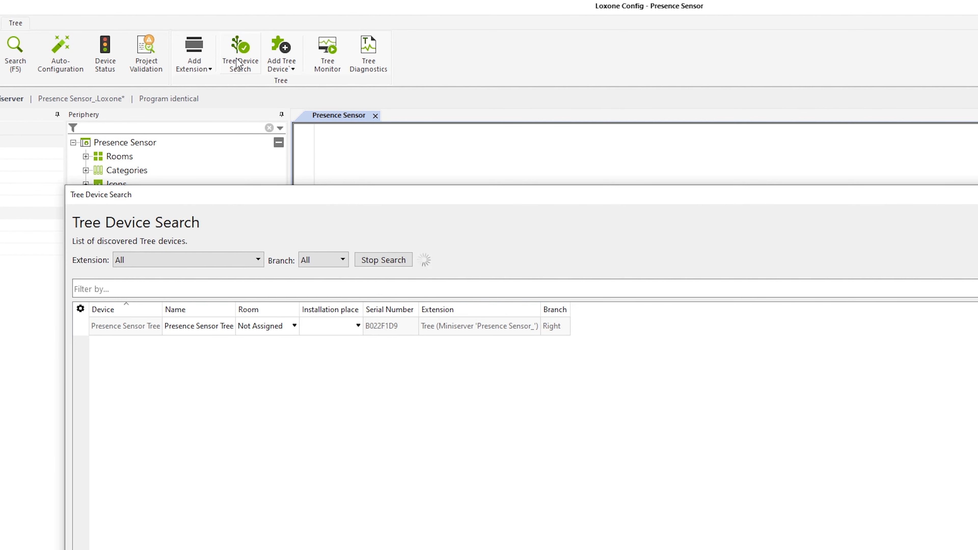
pyautogui.moveTo(120, 335)
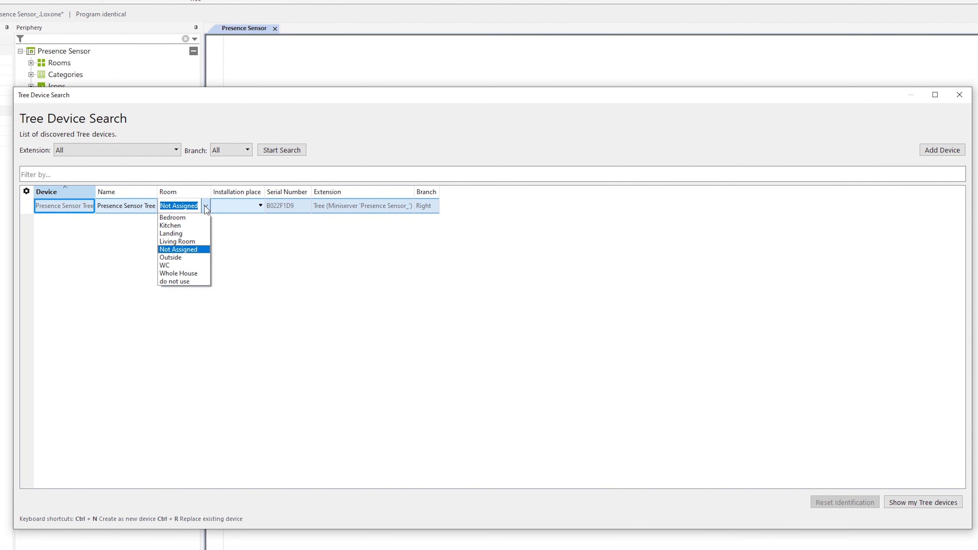
pyautogui.click(178, 242)
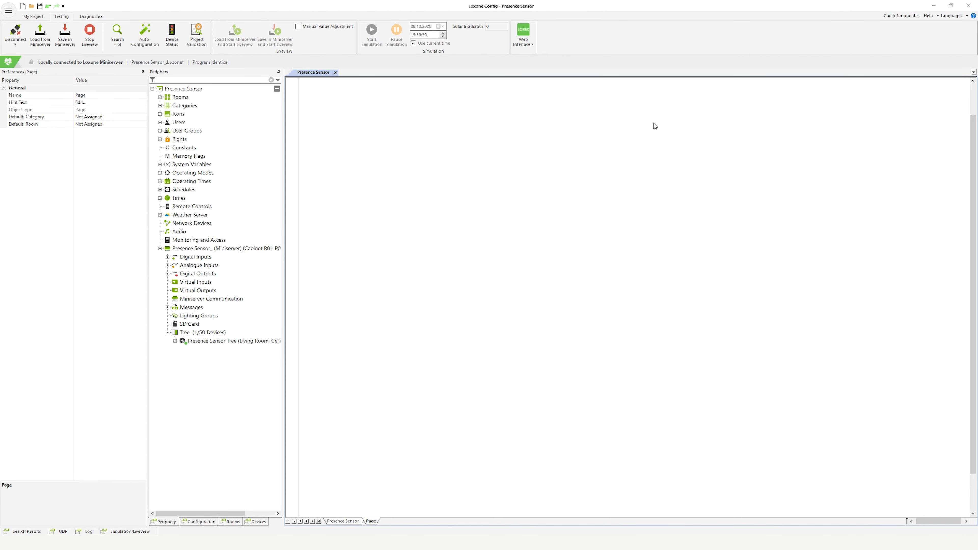
# Step: Show the Presence Sensor Tree's properties with its room, placement and thresholds
pyautogui.click(230, 341)
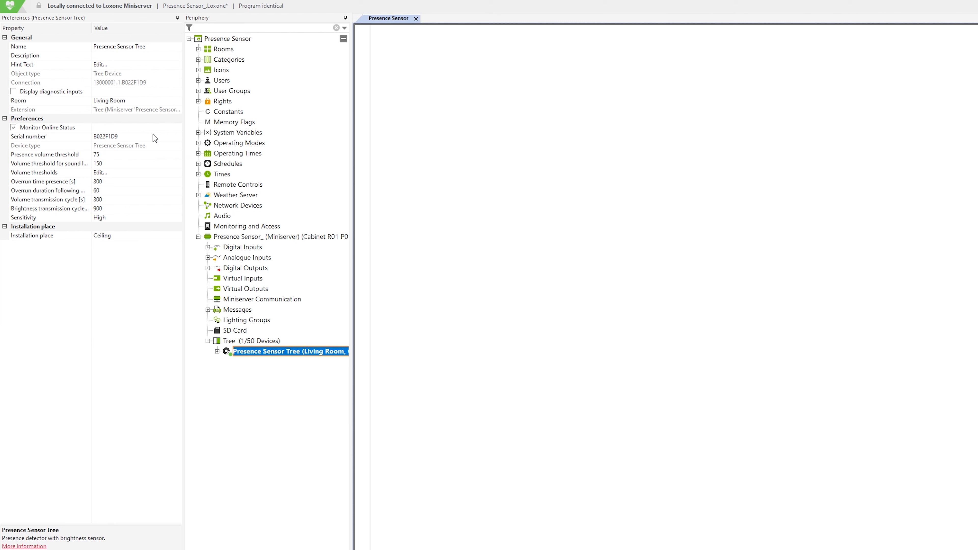
pyautogui.moveTo(162, 219)
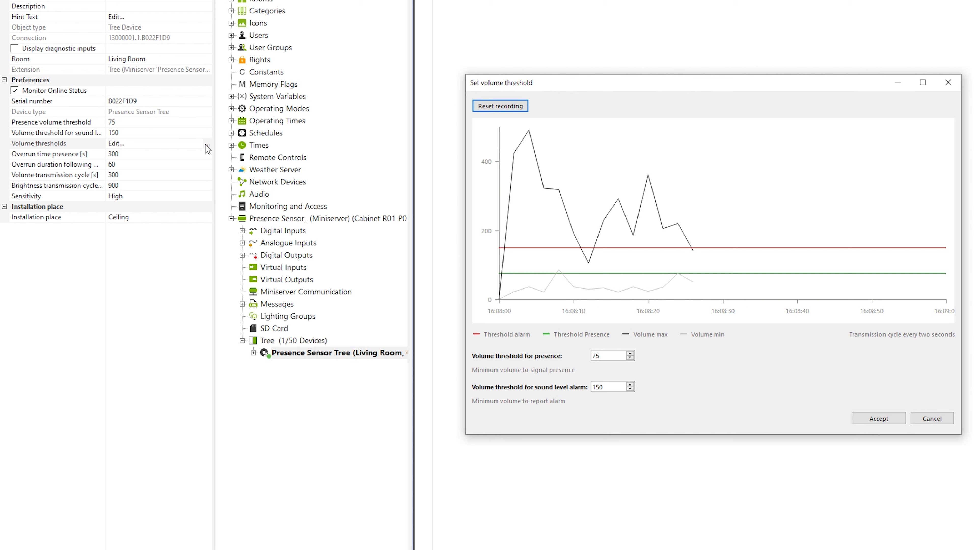
# Step: Replace the sound level alarm threshold of 150 with a new value starting with 5
pyautogui.tripleClick(608, 386)
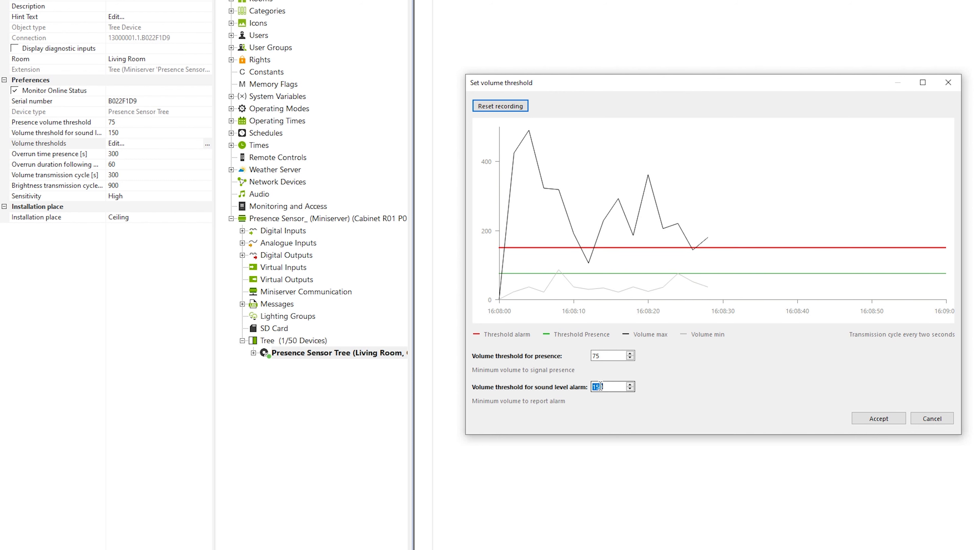
pyautogui.write('5')
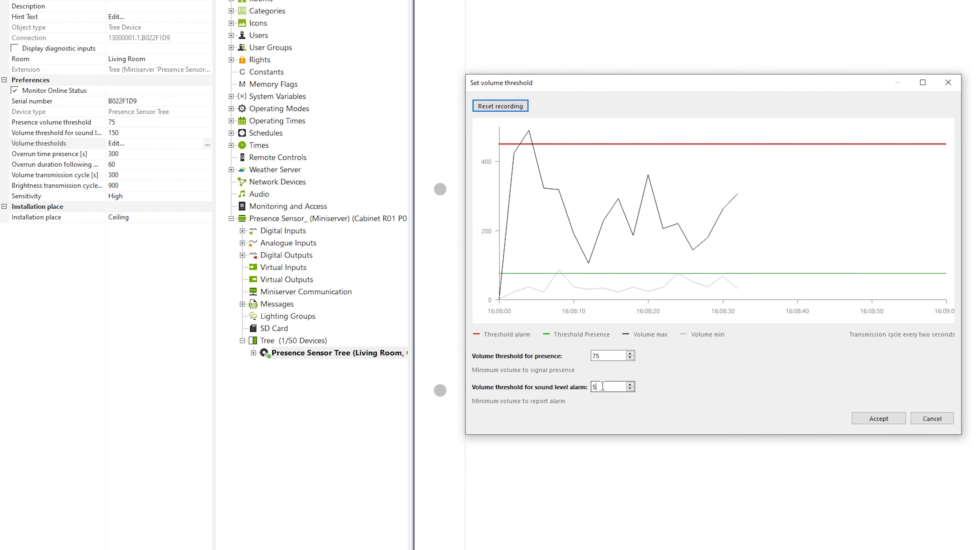